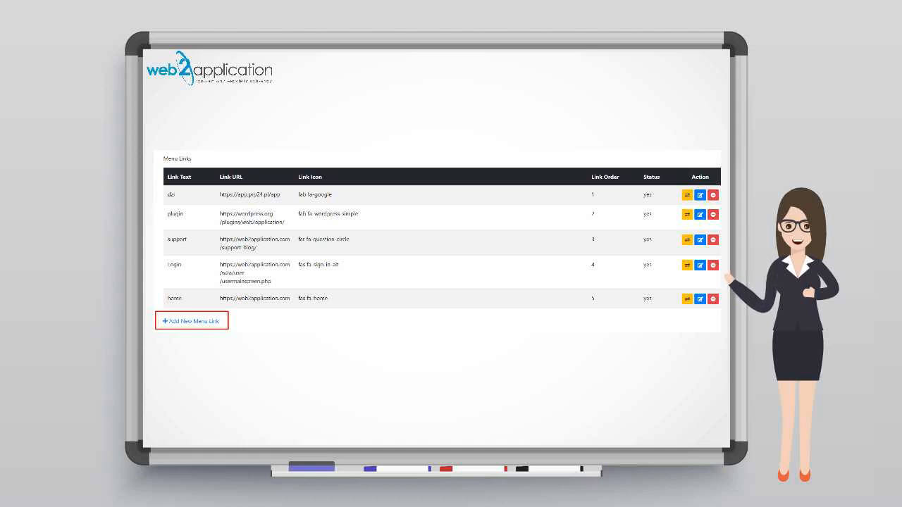
Edit the first menu link and bring up its Change Link Icon dialog.
click(699, 195)
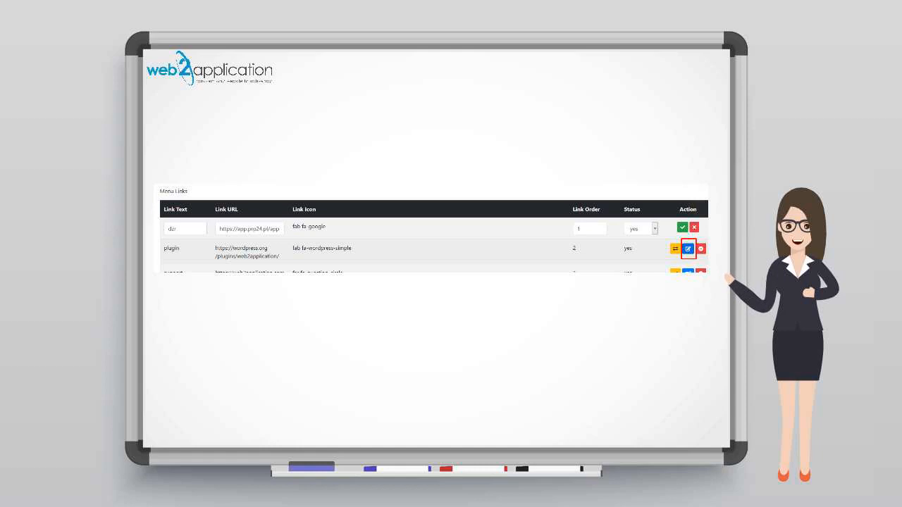
click(688, 248)
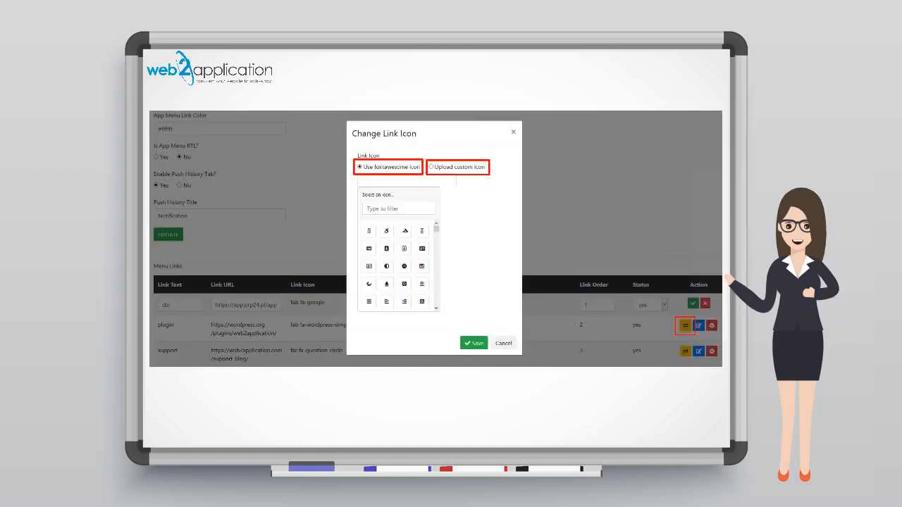